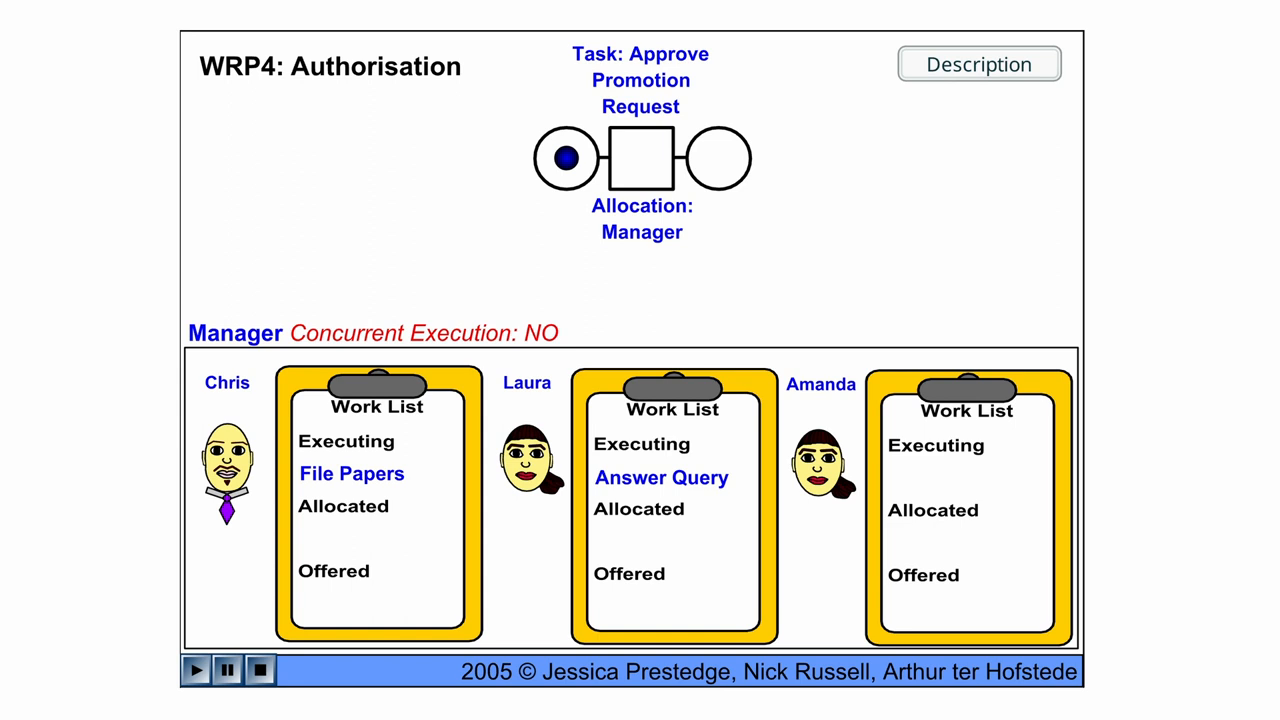
mouse_move(446, 456)
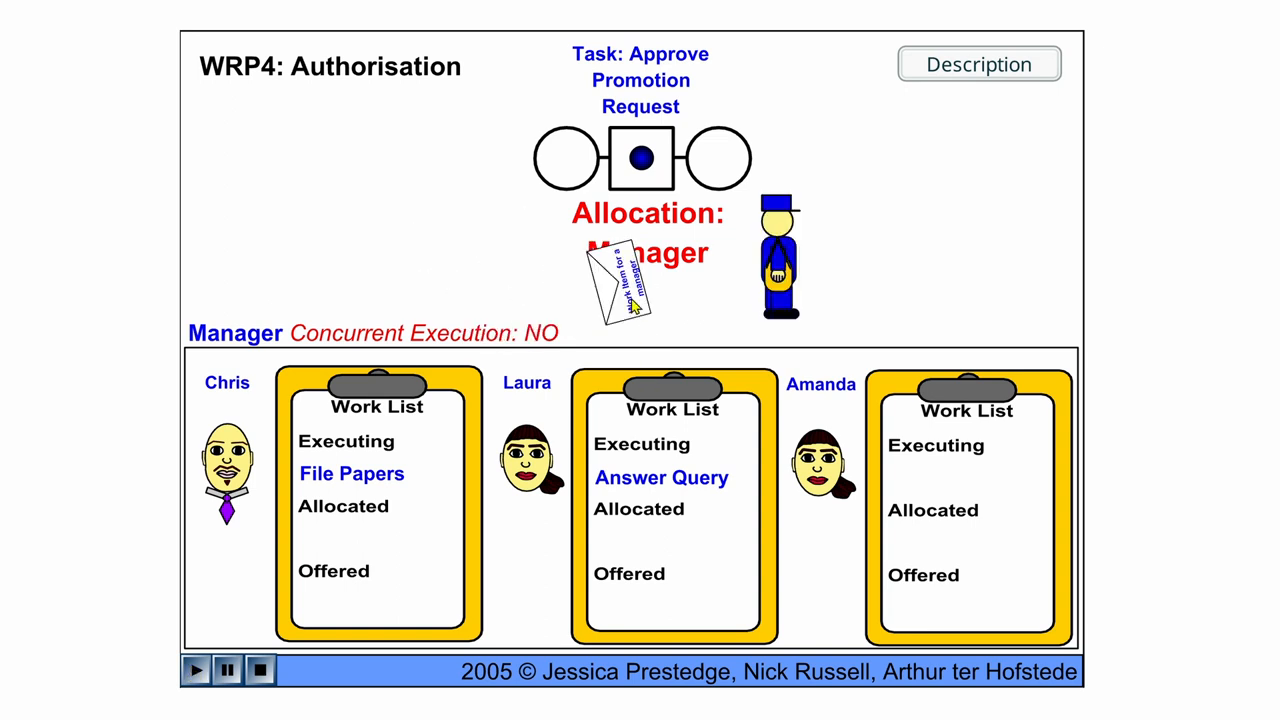
- Show the explanation that managers Chris and Laura cannot execute work items concurrently
left_click(620, 284)
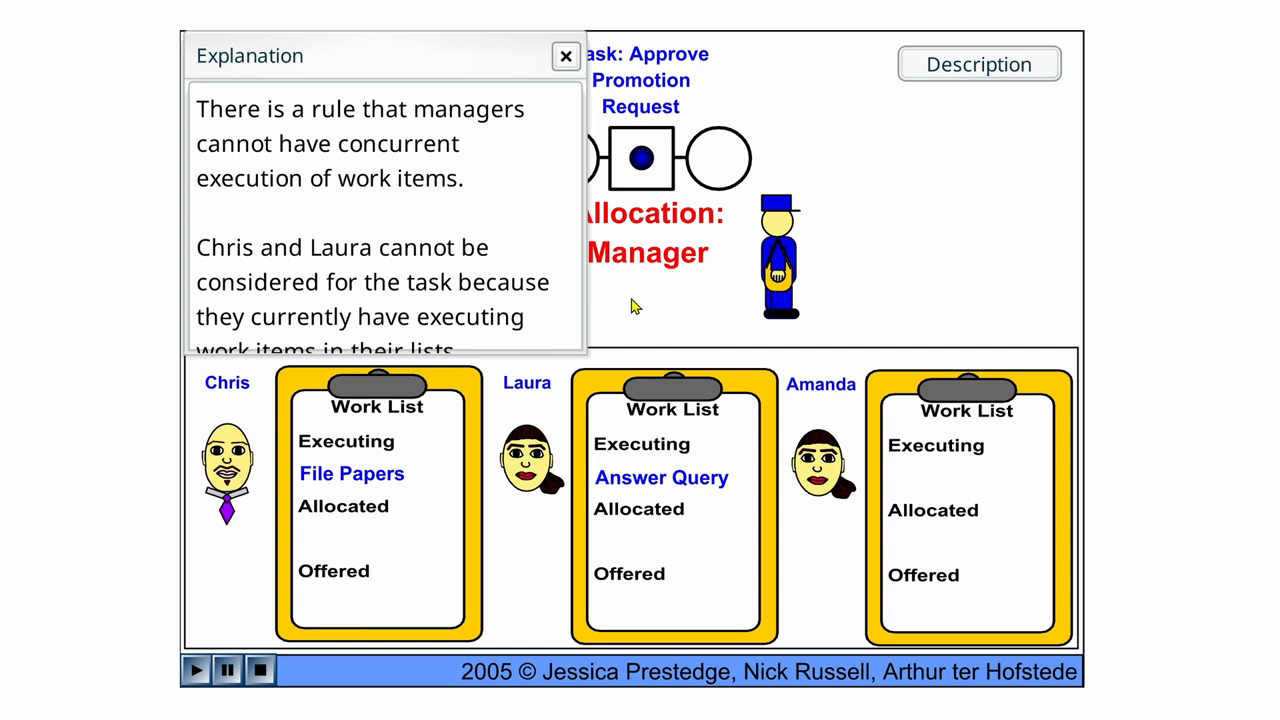
mouse_move(402, 206)
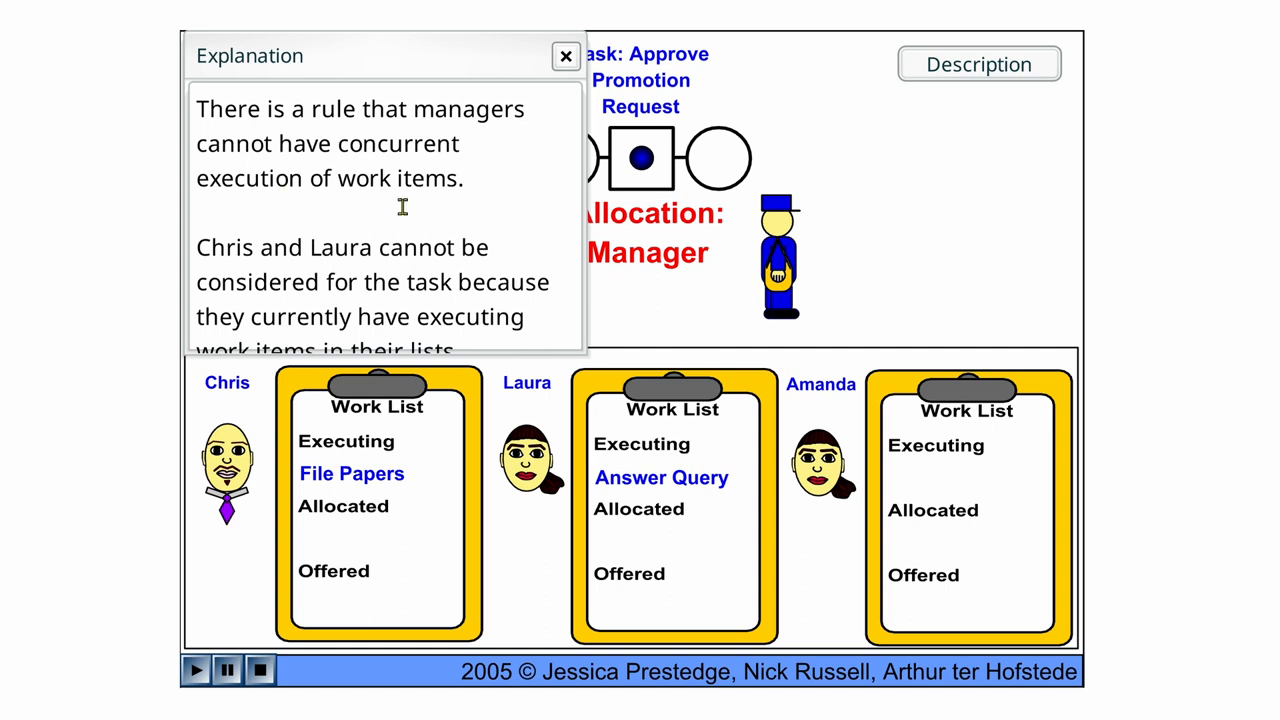
mouse_move(452, 198)
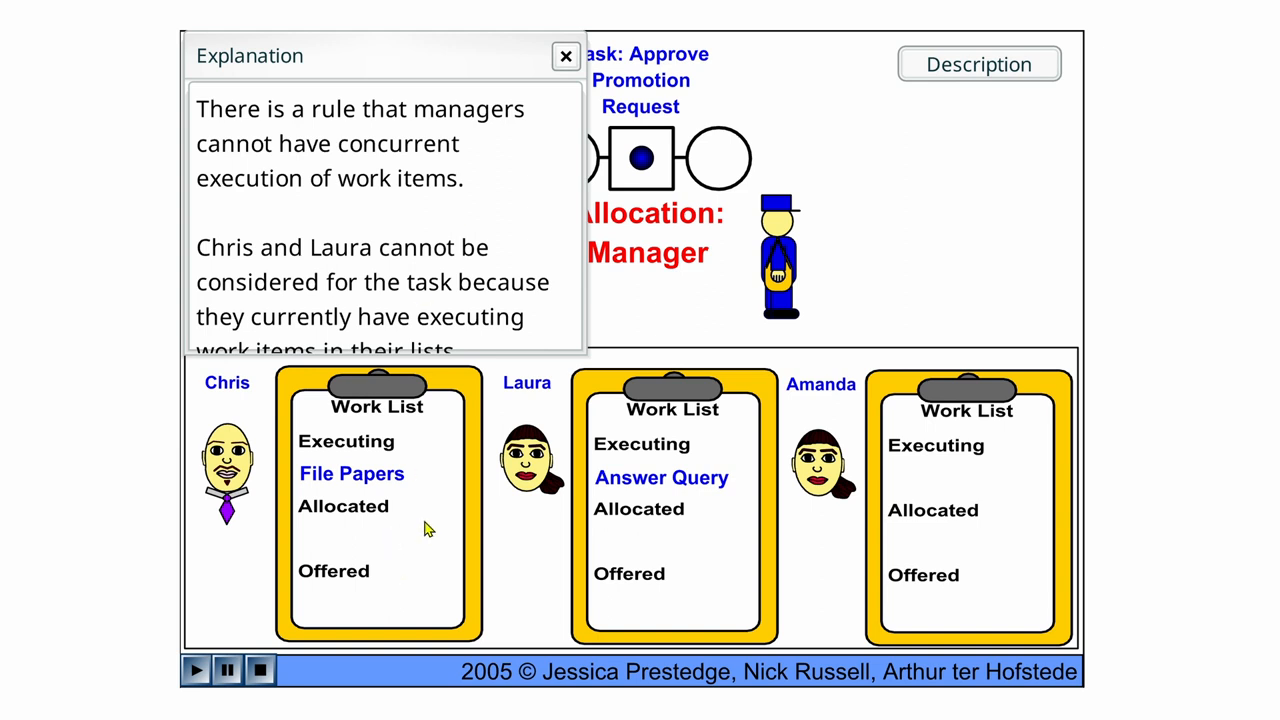
mouse_move(360, 496)
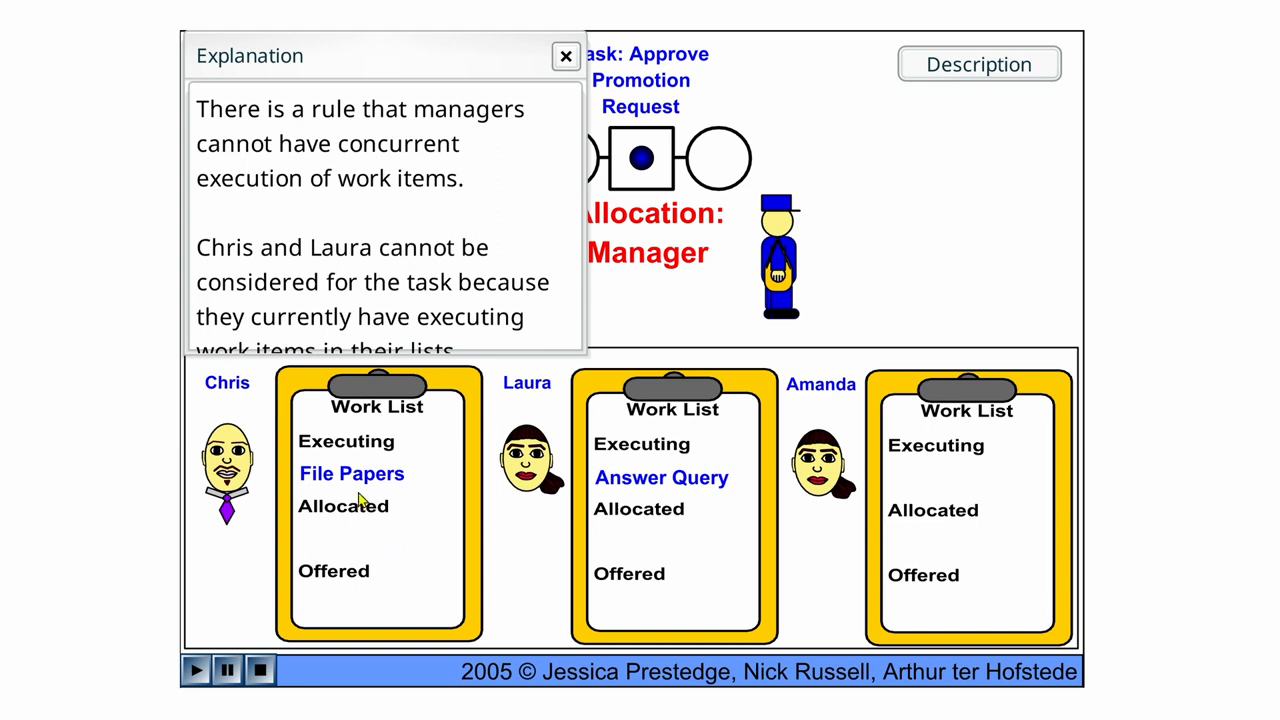
mouse_move(680, 516)
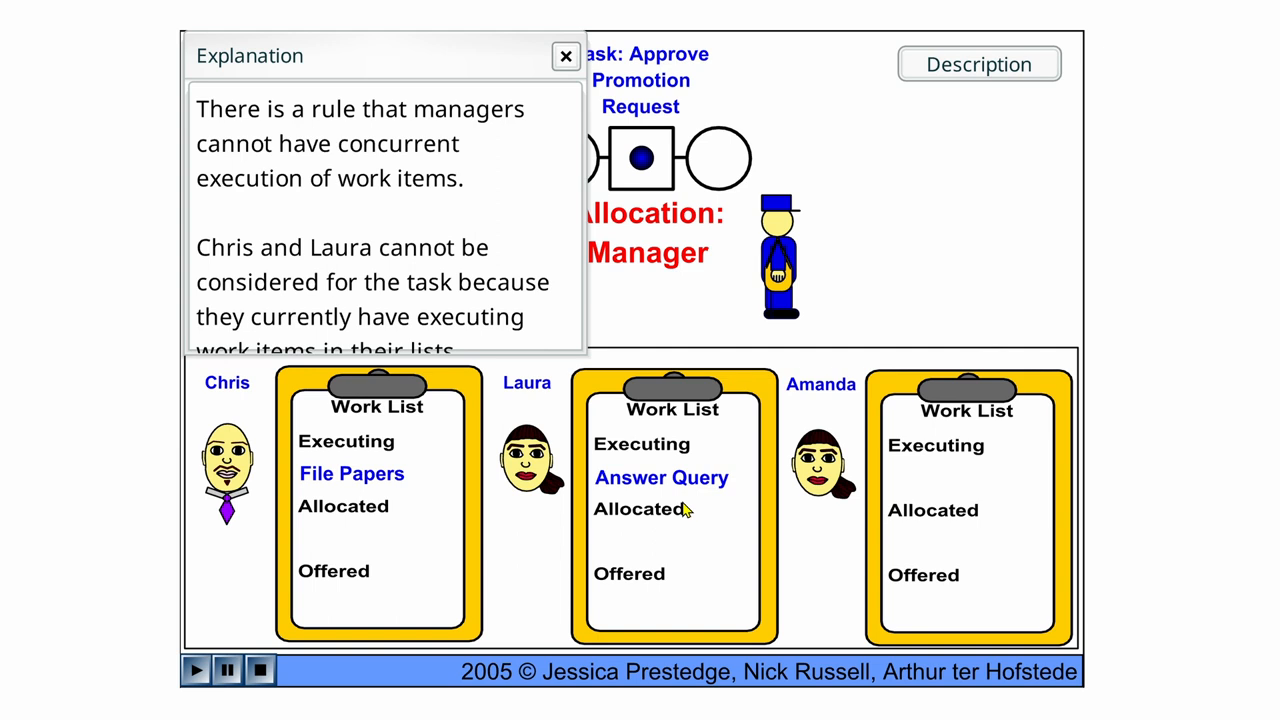
mouse_move(560, 230)
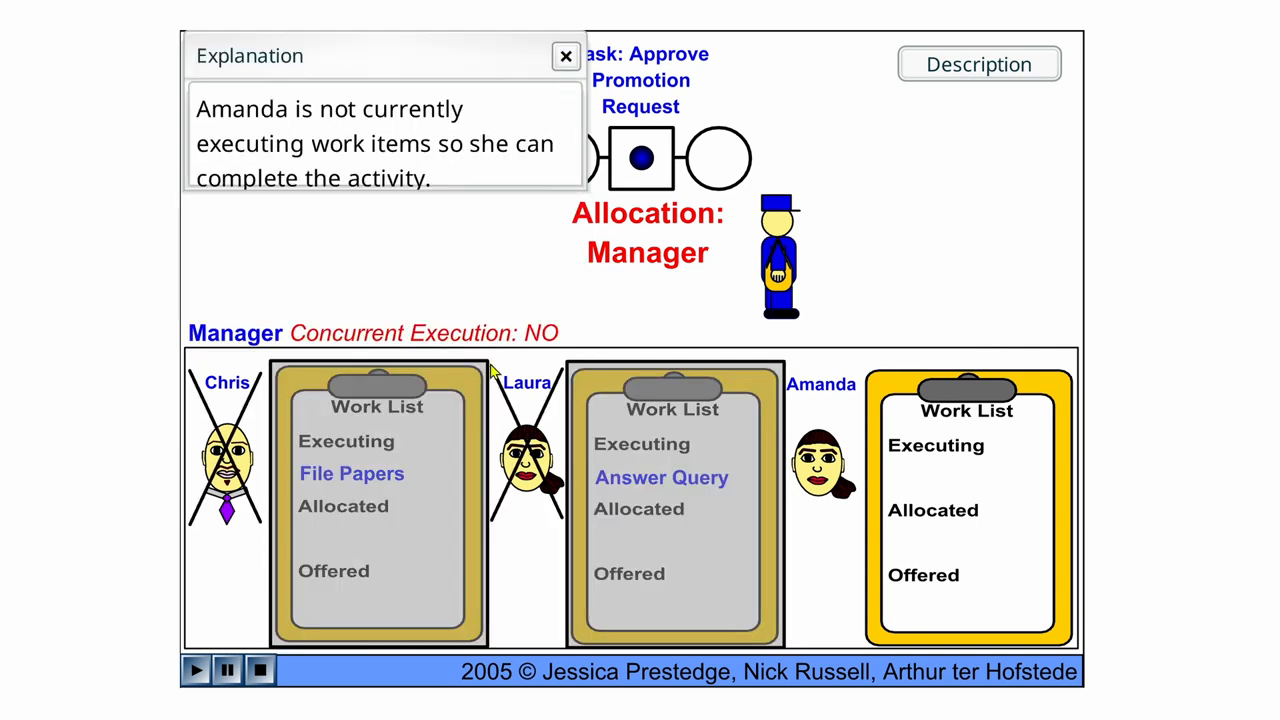
mouse_move(408, 224)
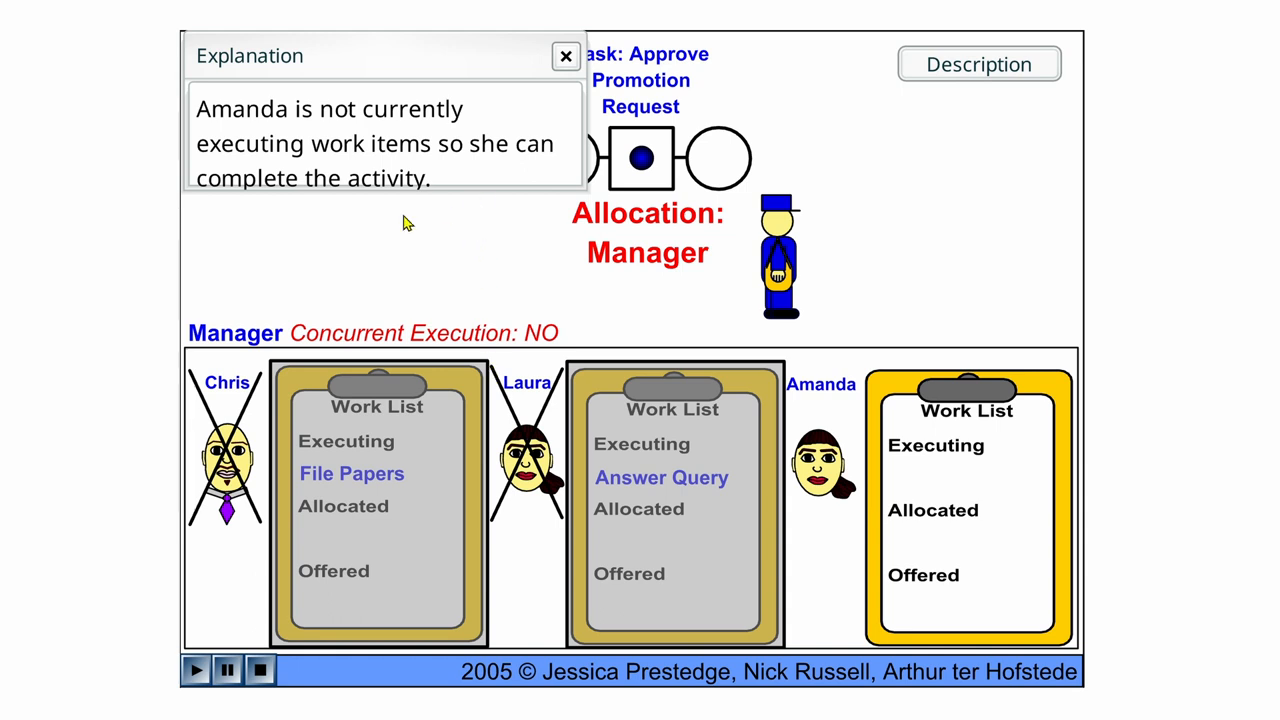
mouse_move(428, 224)
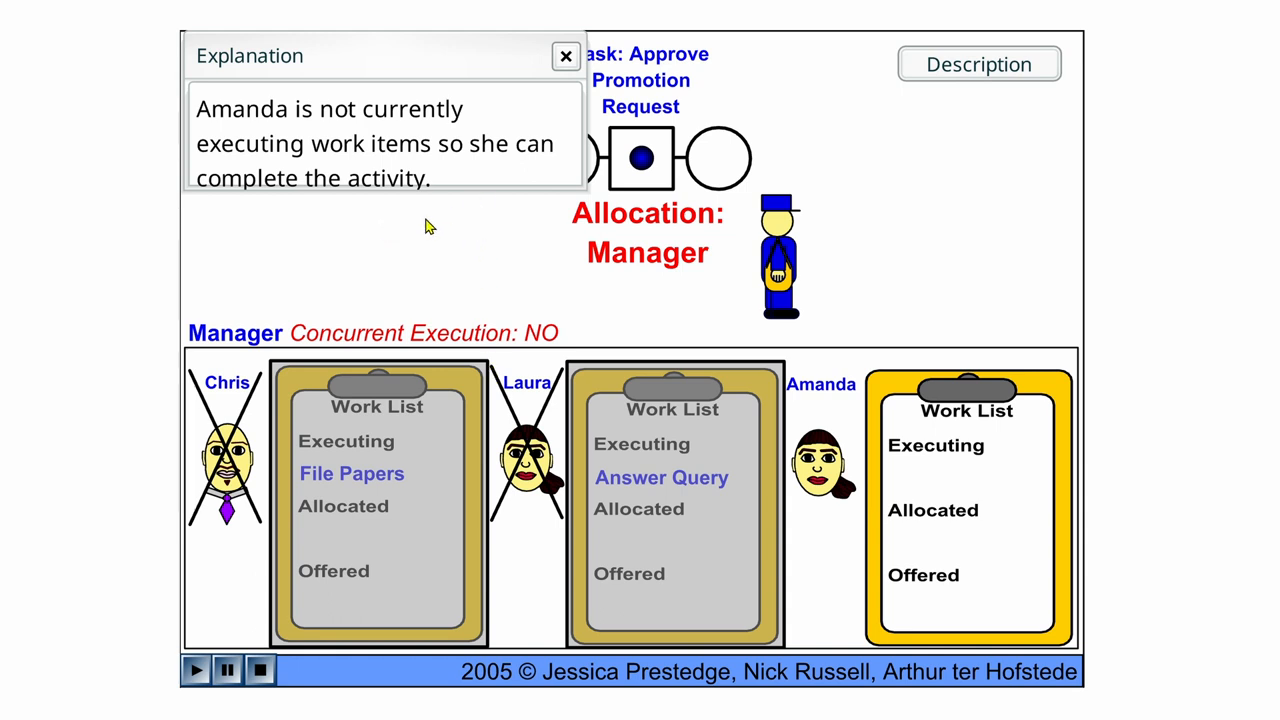
- Dismiss the explanation and complete Amanda's Approval work item in her Executing list
left_click(564, 56)
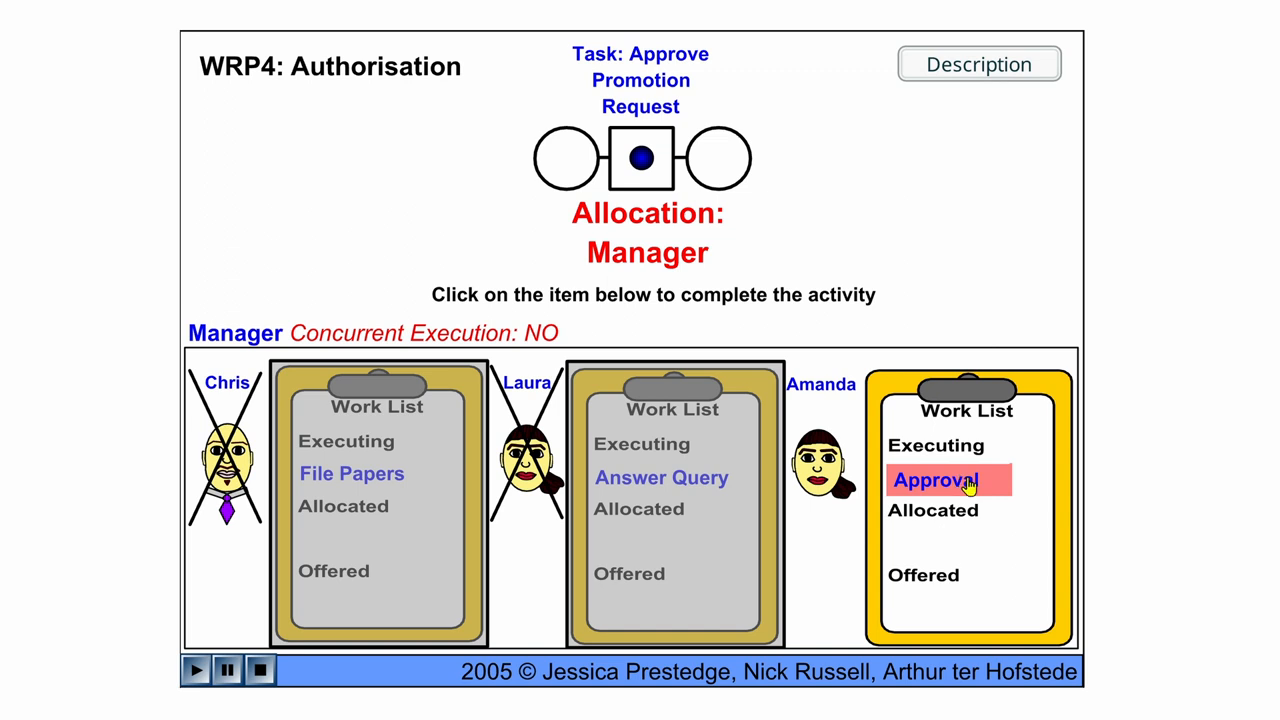
left_click(938, 480)
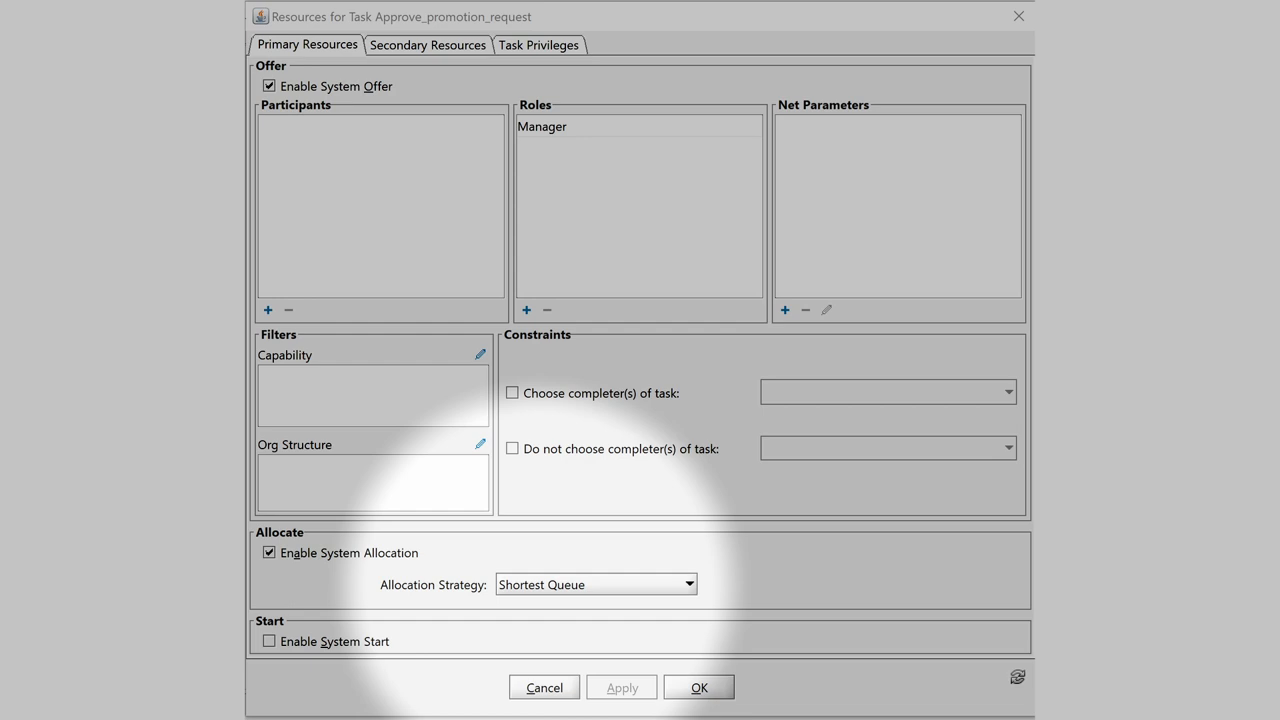
left_click(700, 688)
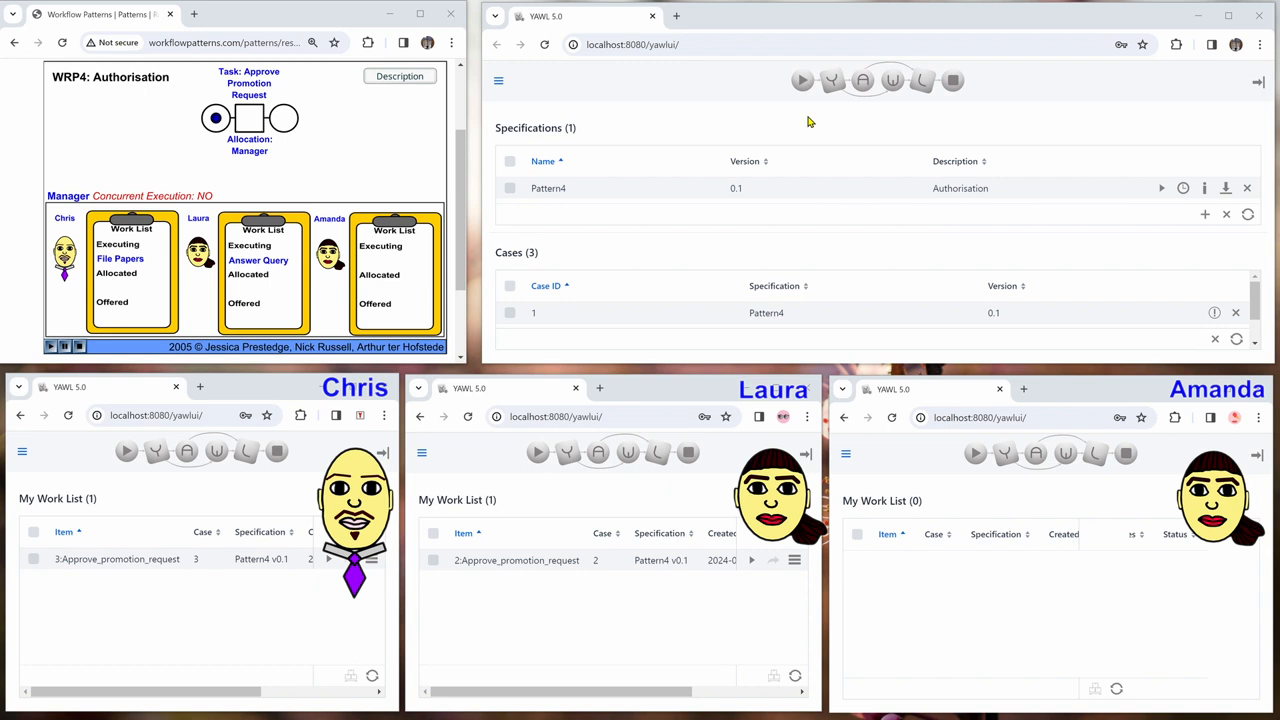
mouse_move(700, 110)
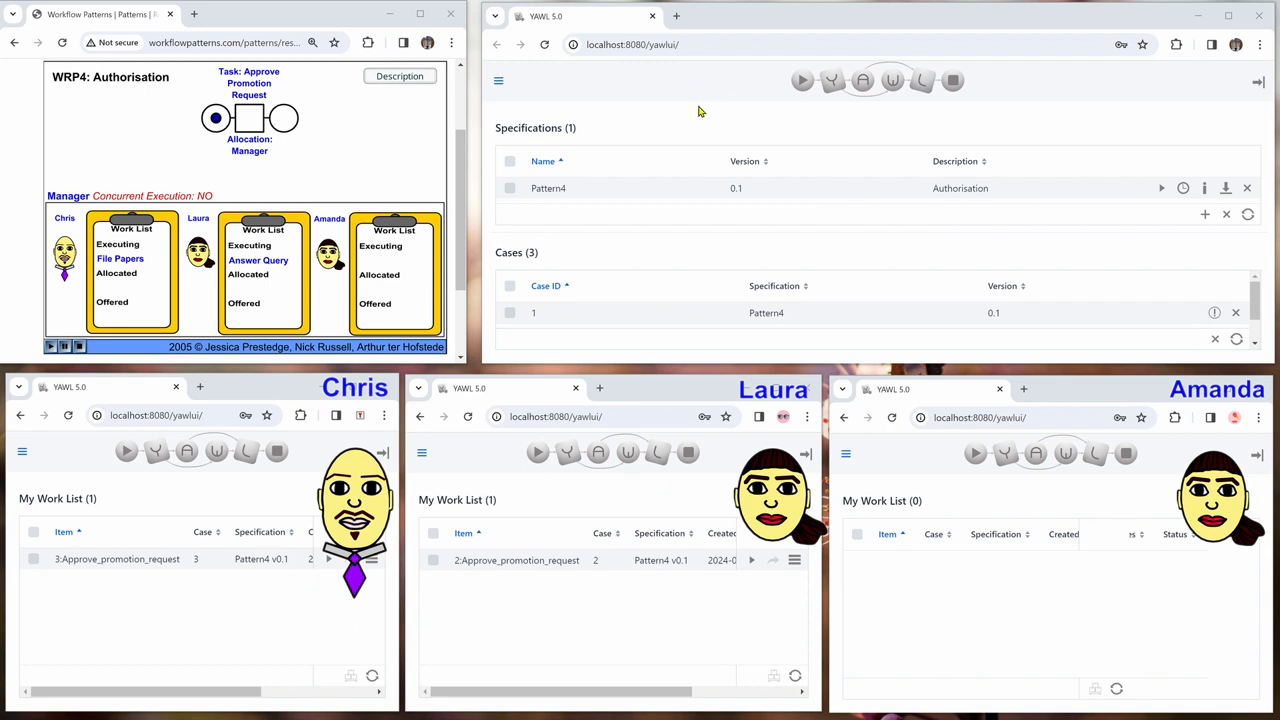
mouse_move(698, 128)
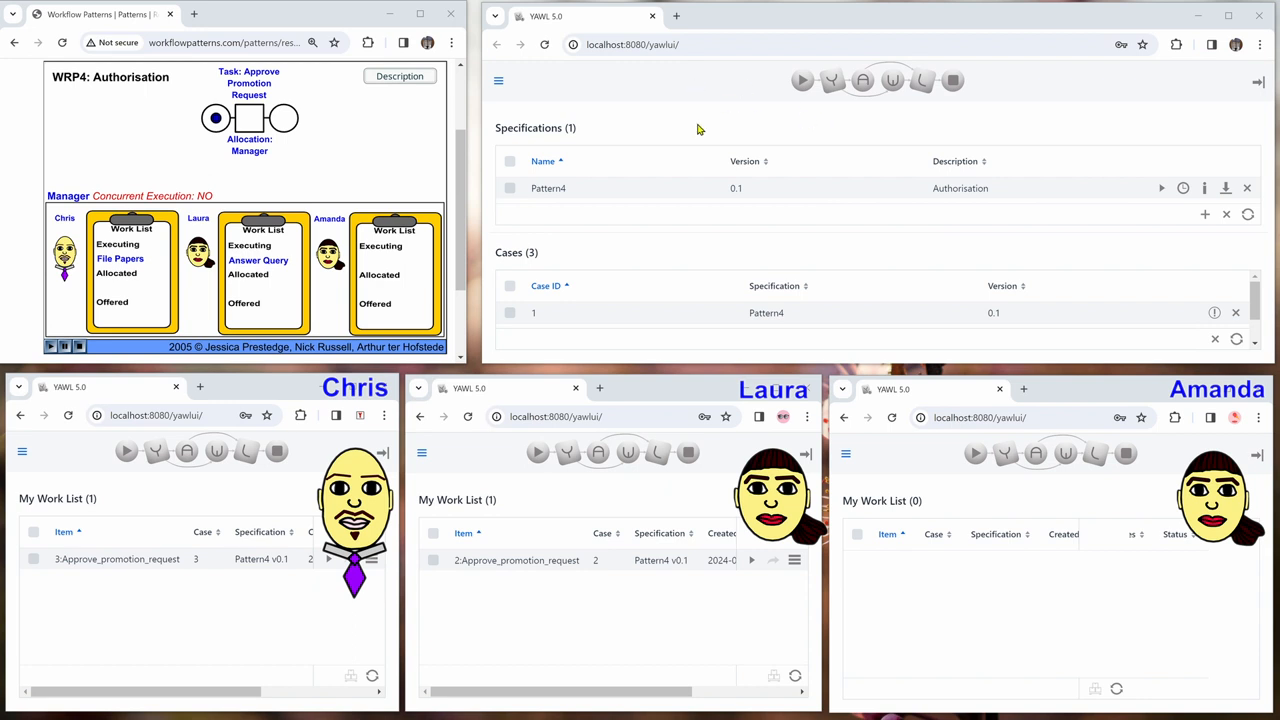
mouse_move(228, 482)
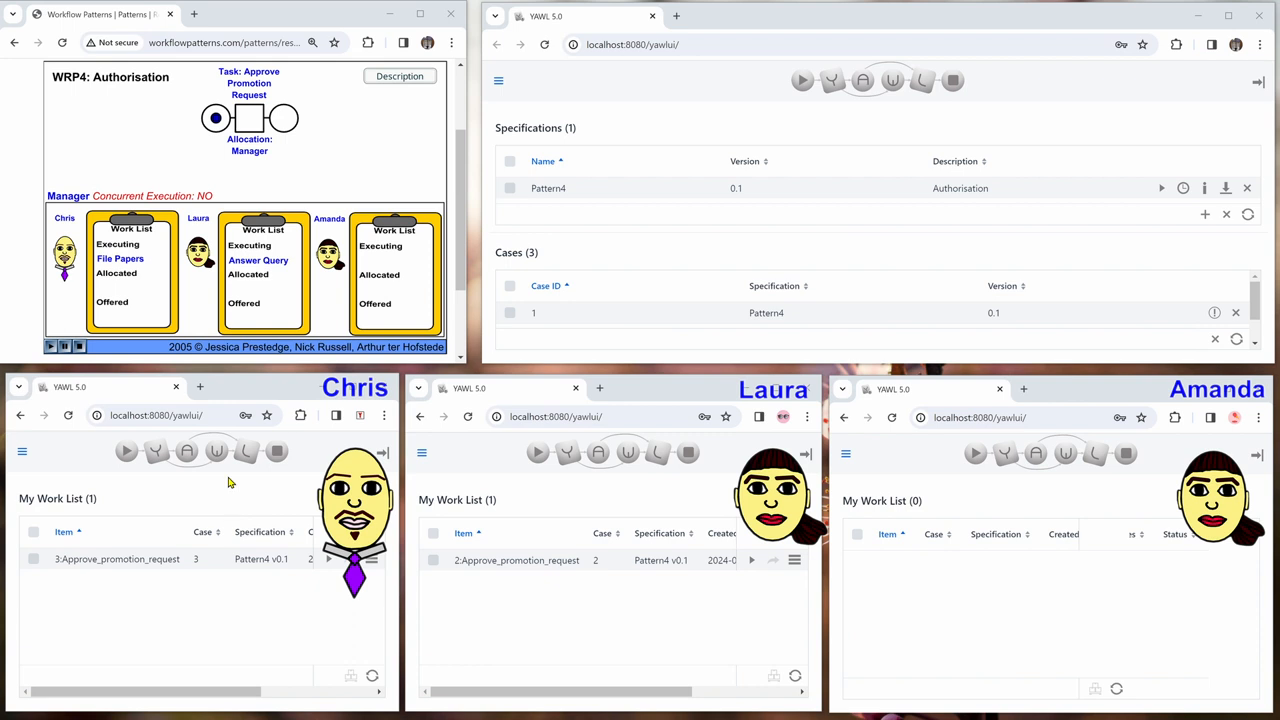
mouse_move(550, 522)
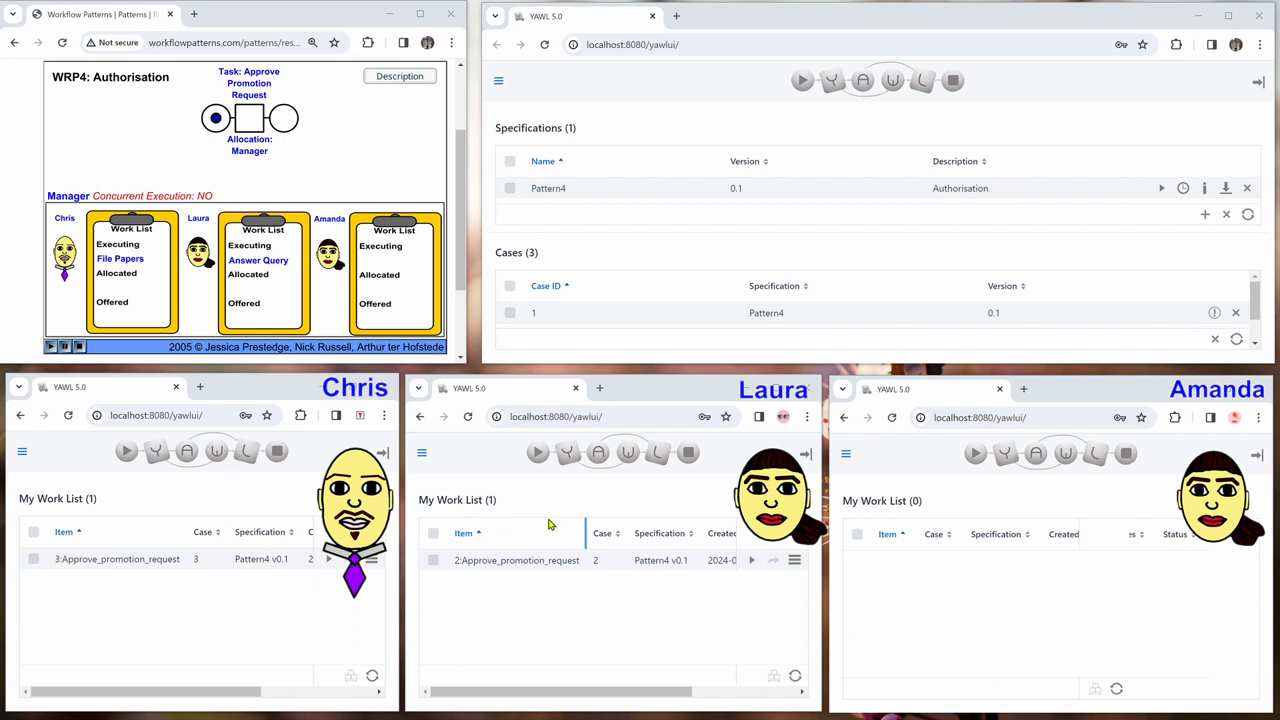
mouse_move(1138, 572)
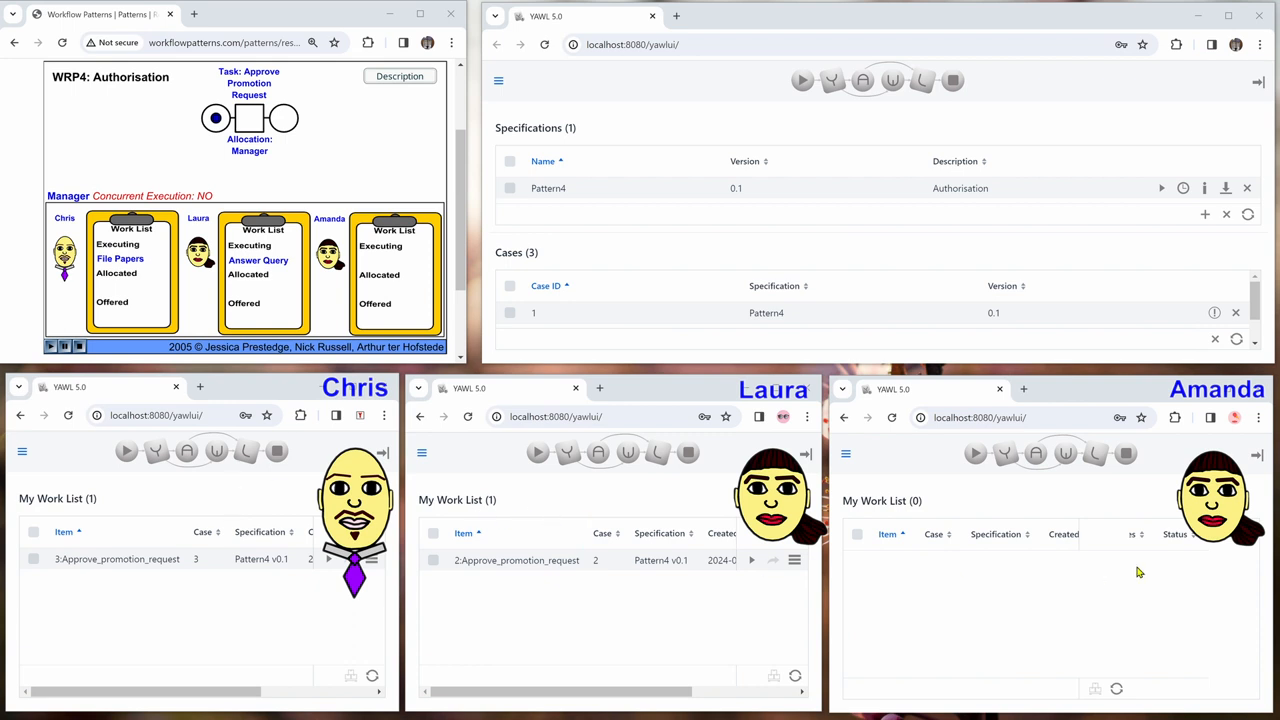
mouse_move(988, 680)
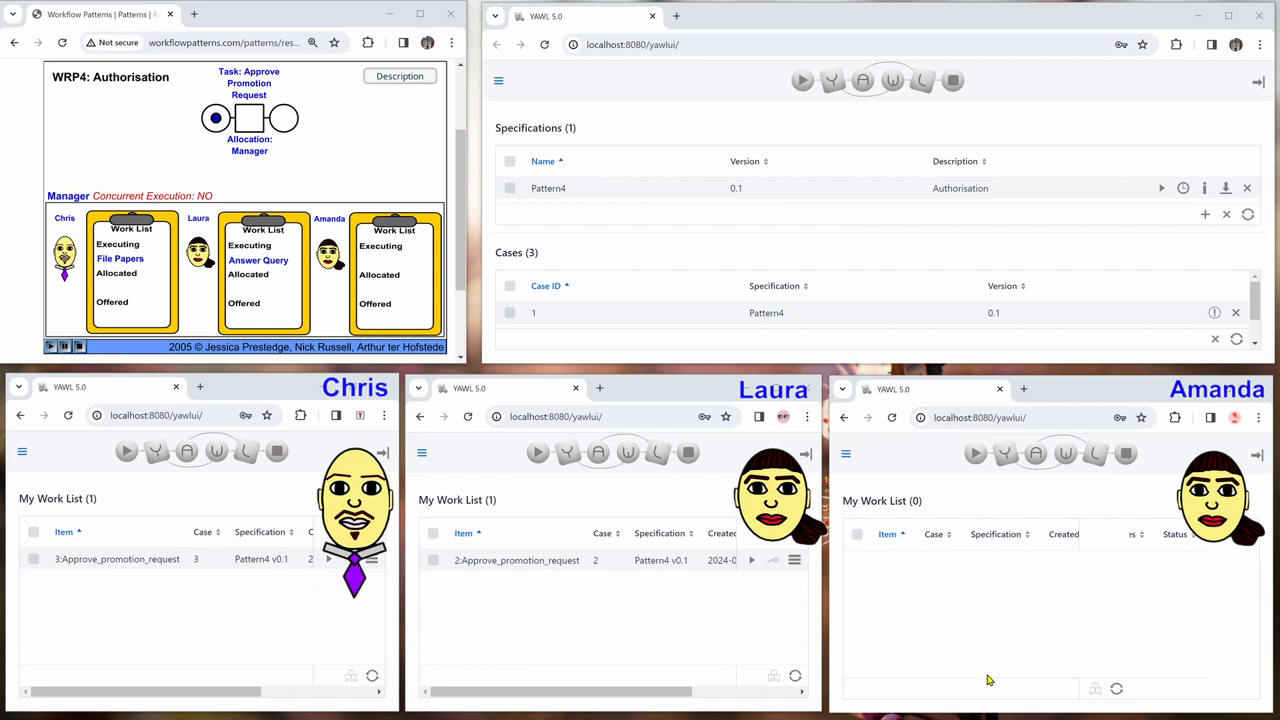
mouse_move(604, 552)
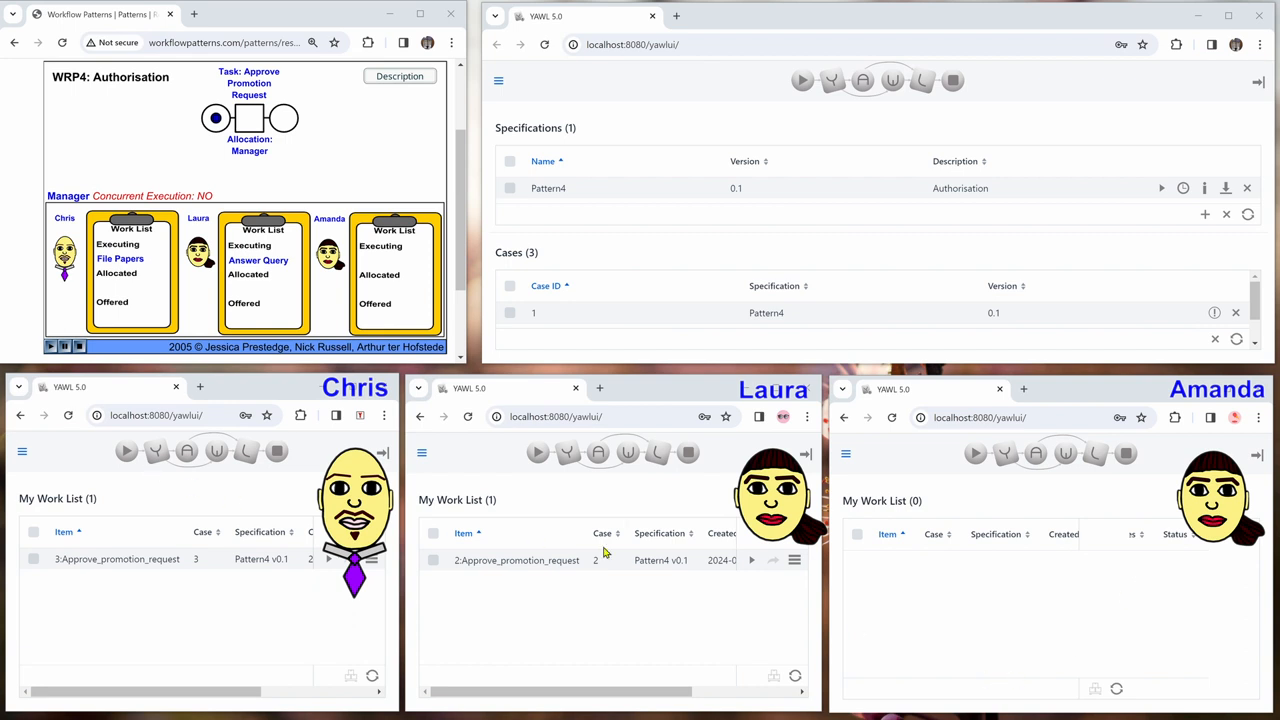
mouse_move(210, 620)
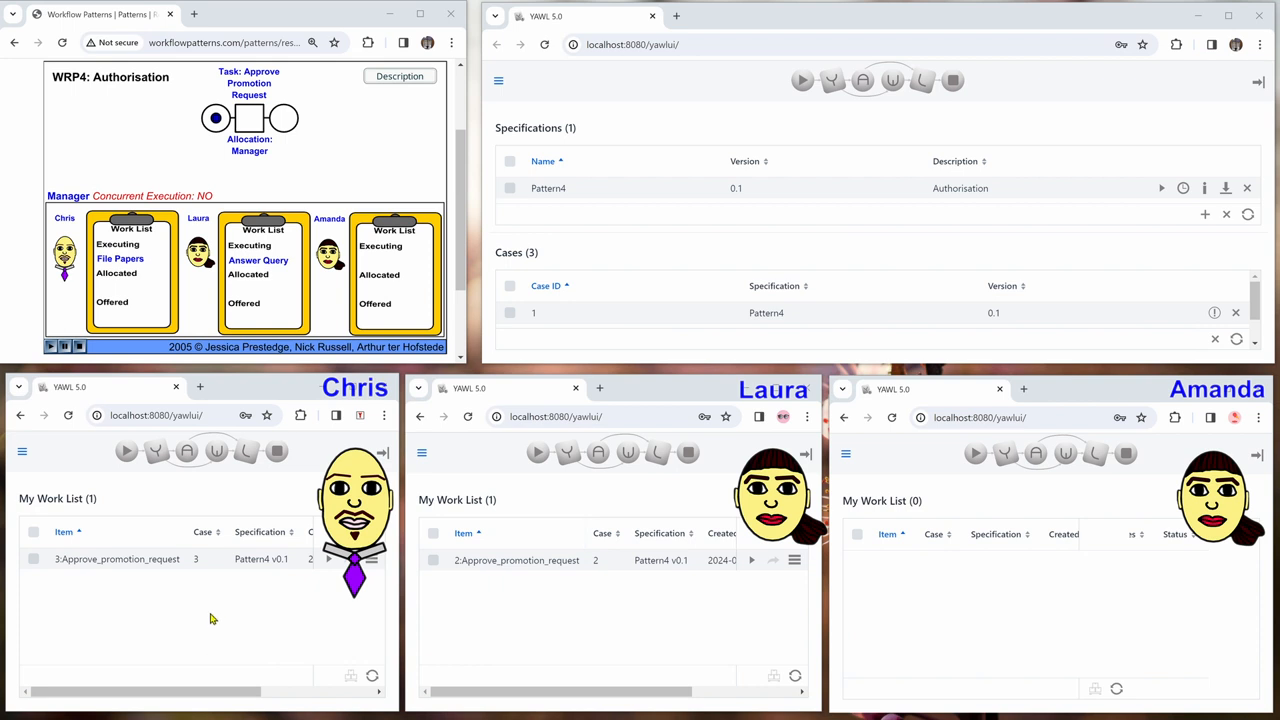
mouse_move(212, 614)
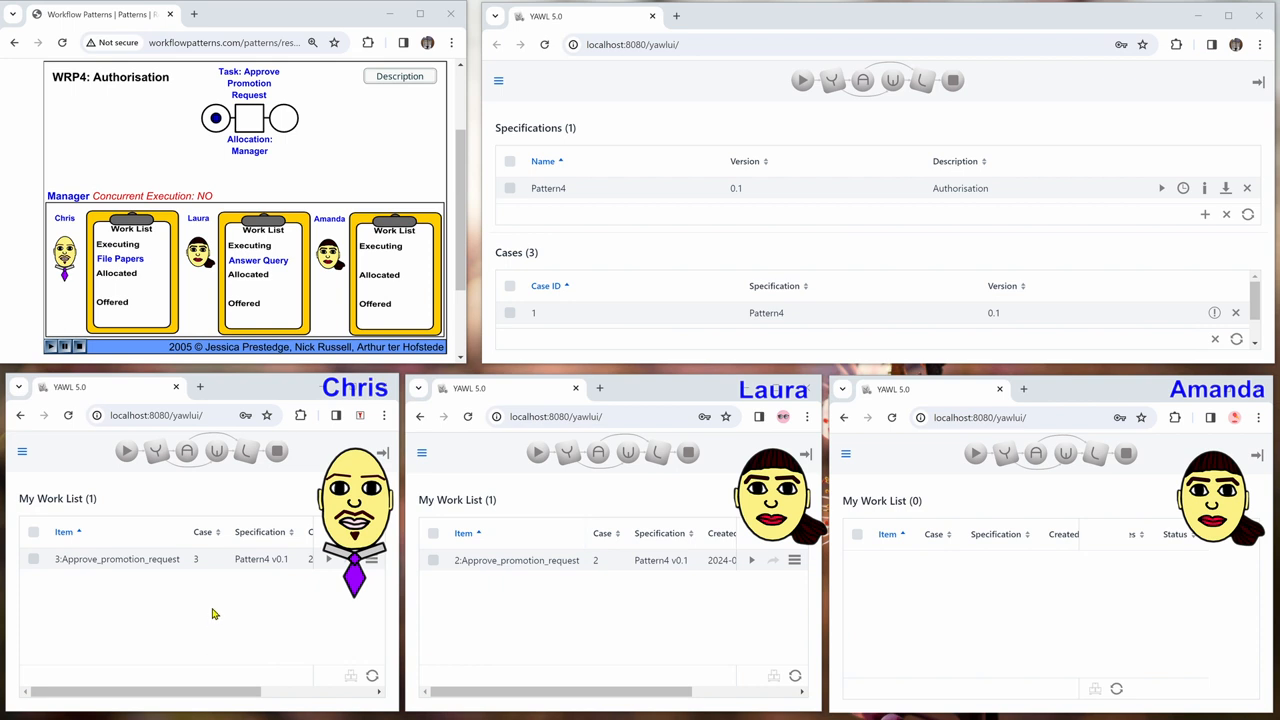
mouse_move(1030, 566)
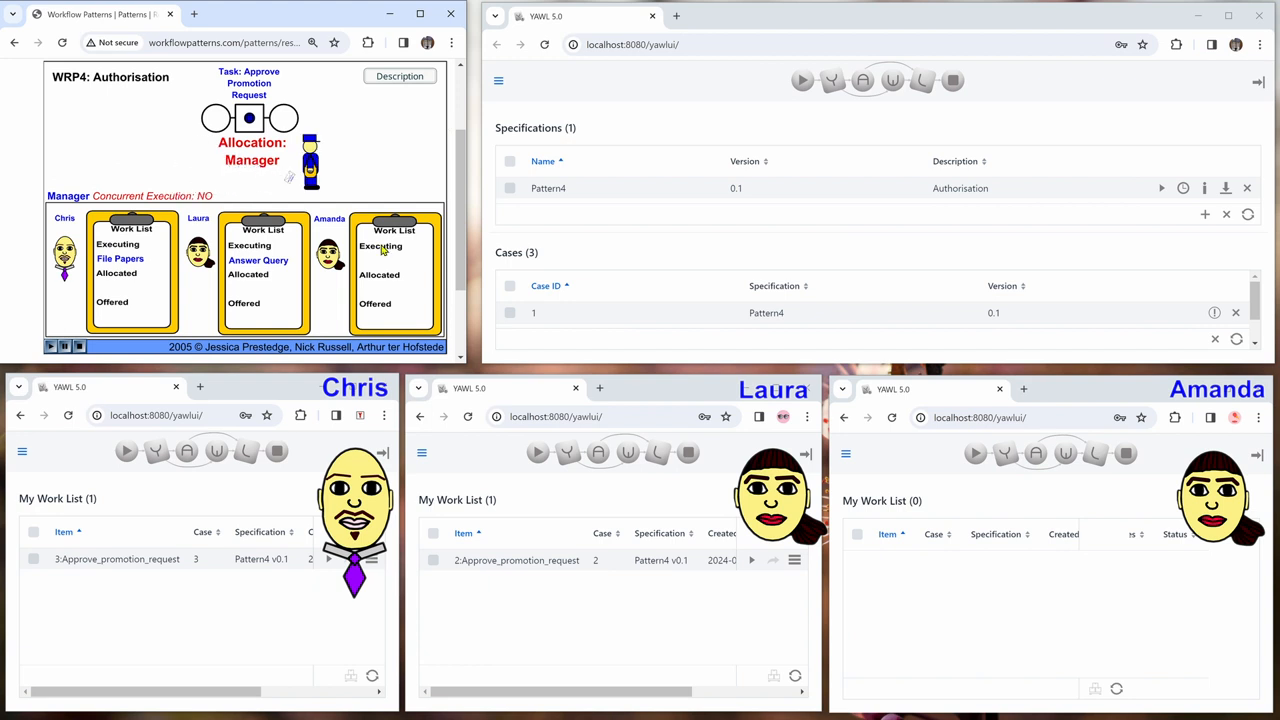
- Walk through the explanation of why only Amanda, not executing work, qualifies for the task
left_click(400, 76)
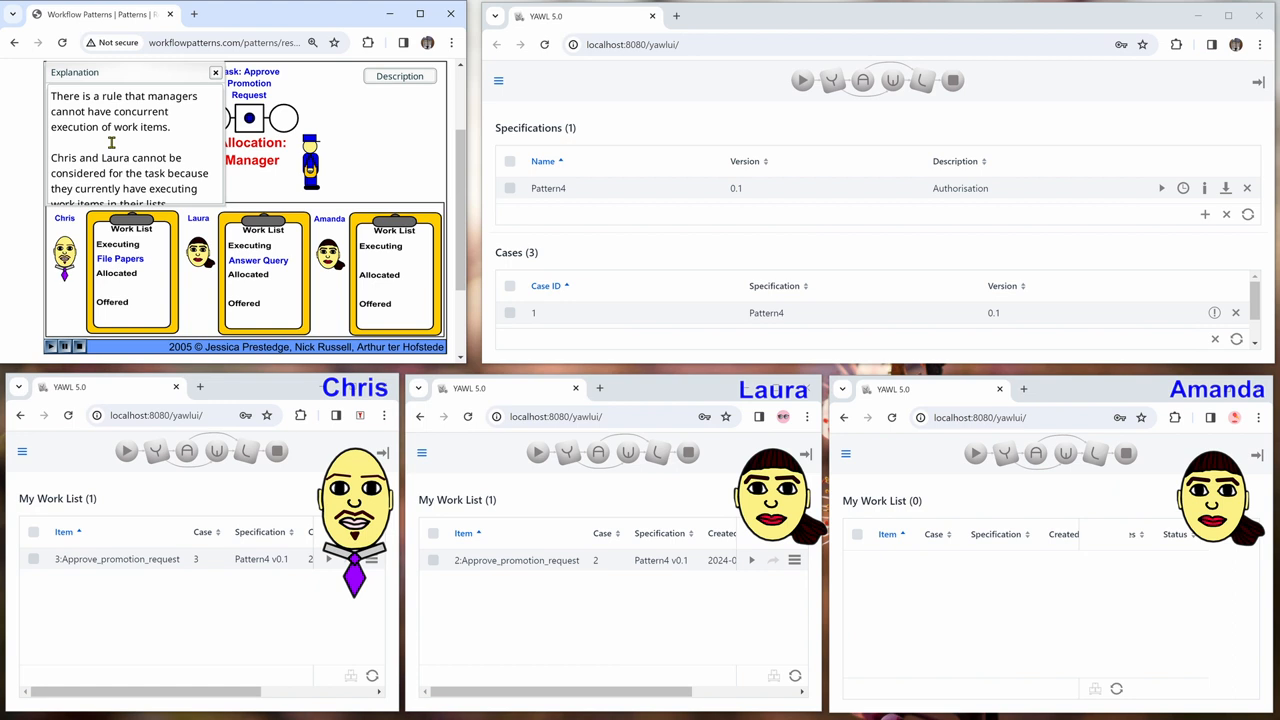
left_click(214, 72)
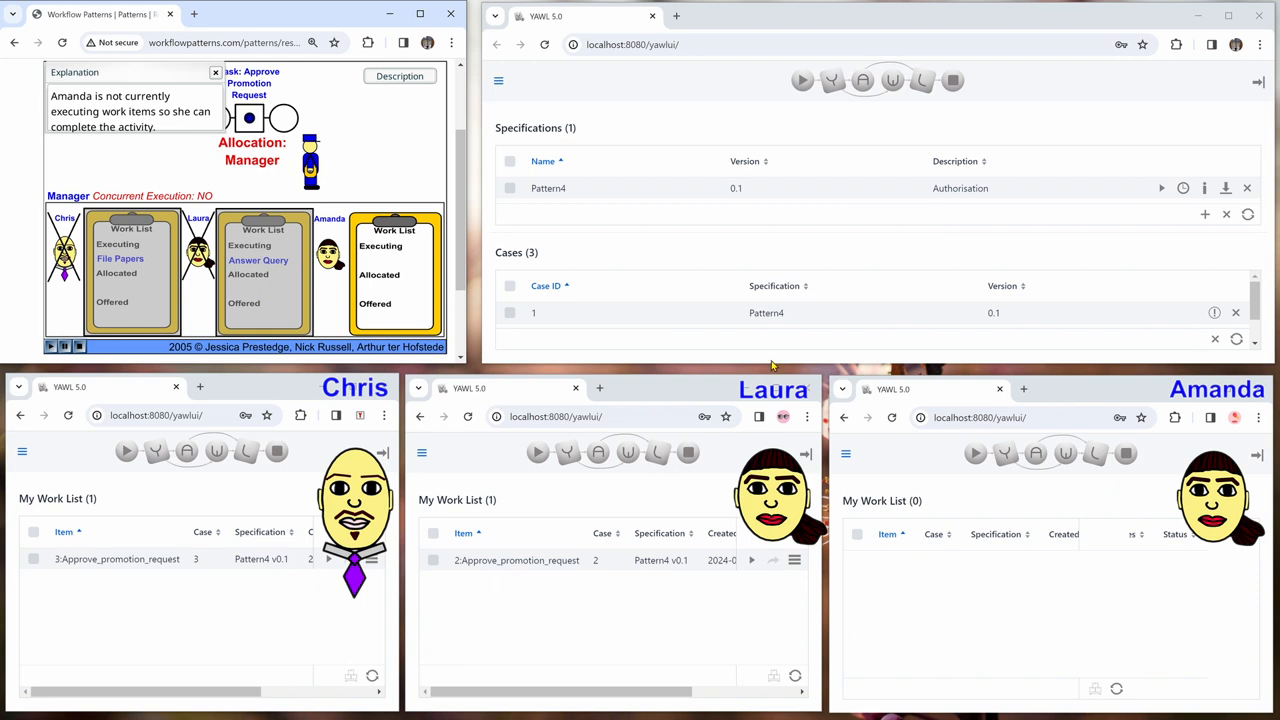
mouse_move(884, 474)
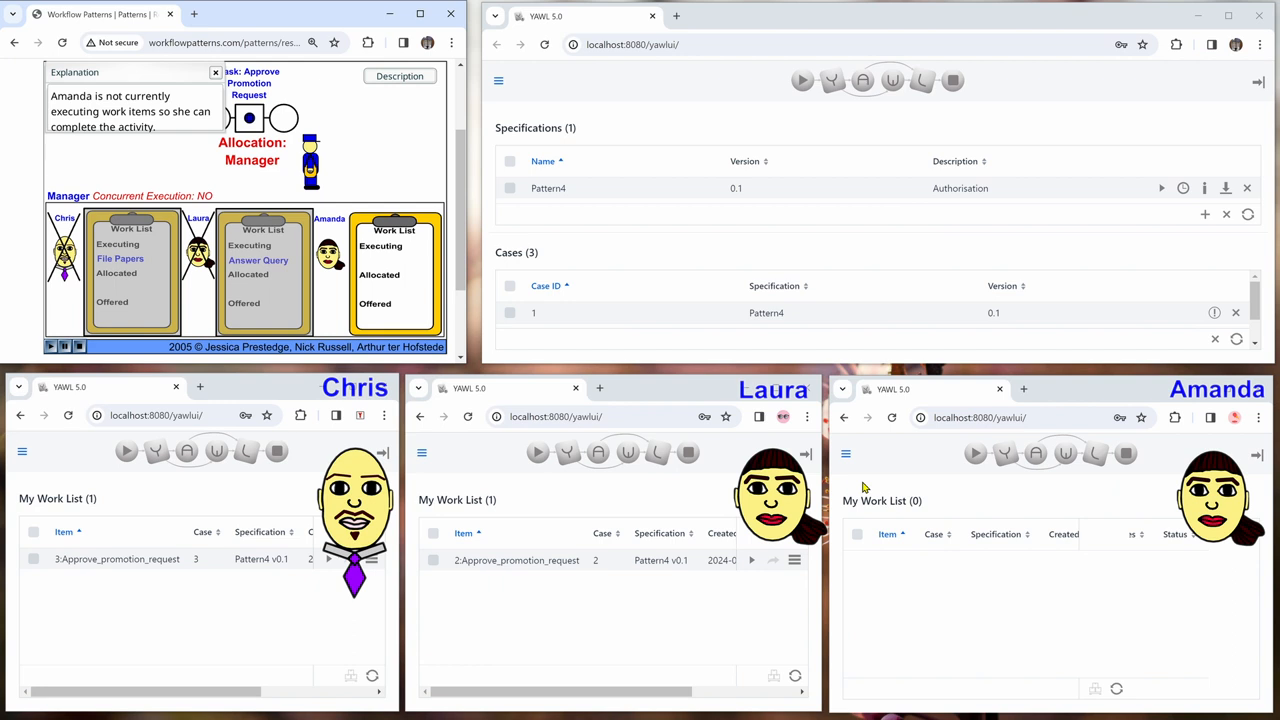
mouse_move(908, 468)
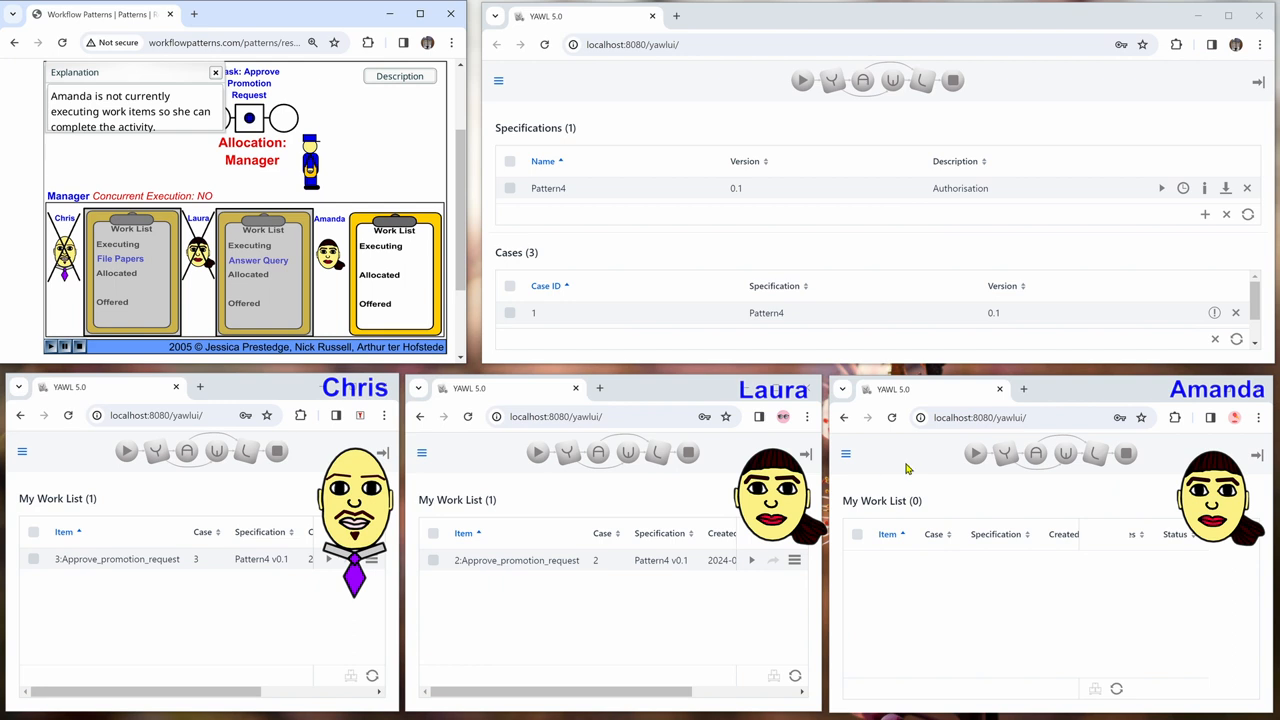
mouse_move(652, 652)
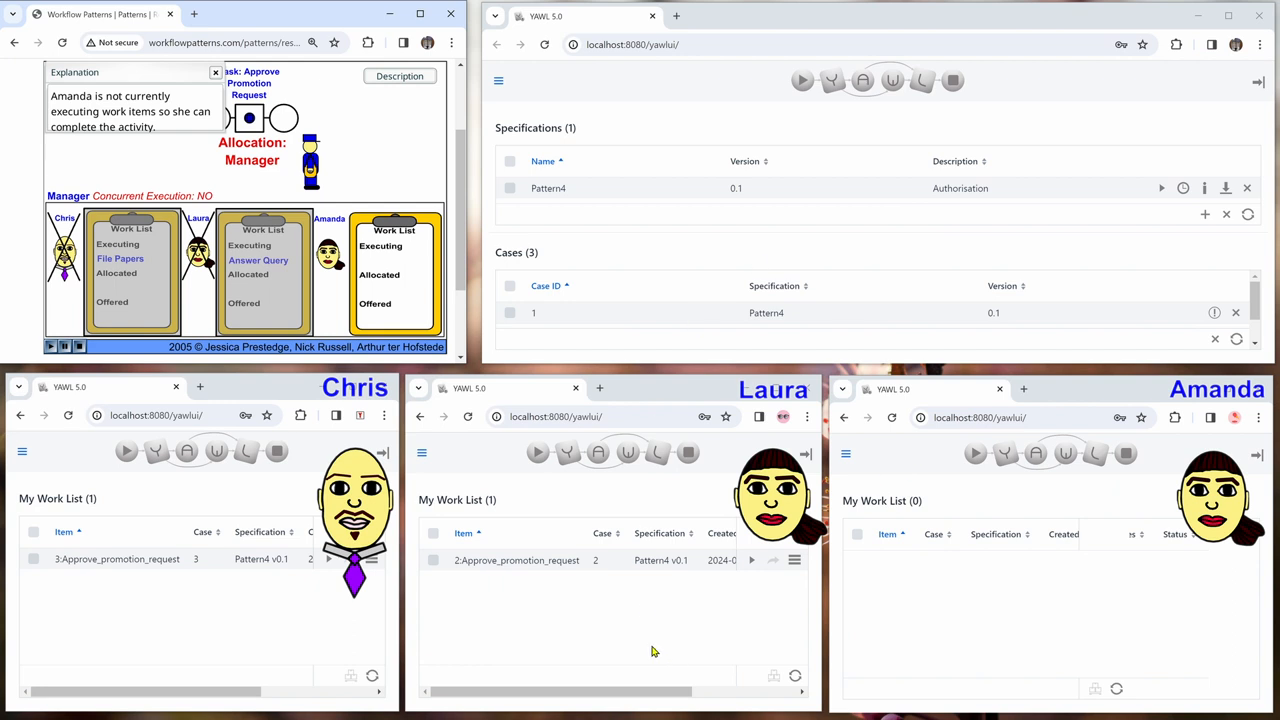
mouse_move(692, 620)
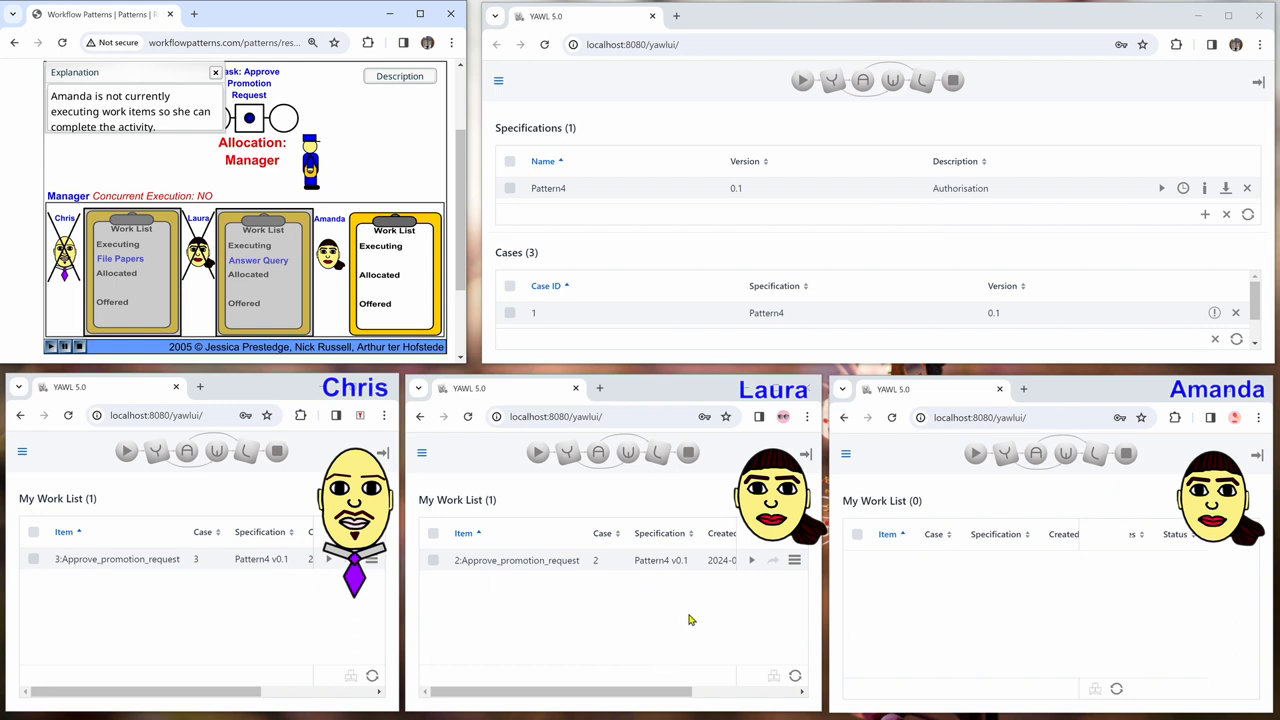
mouse_move(1072, 648)
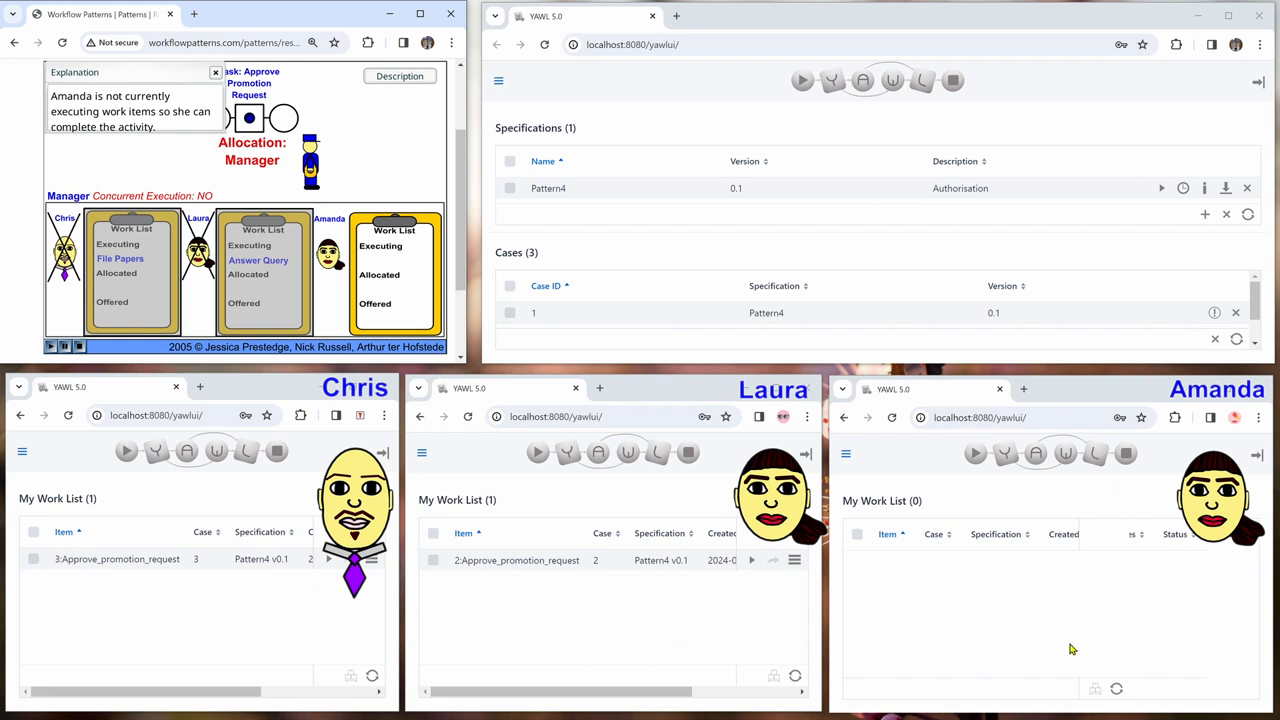
mouse_move(1064, 628)
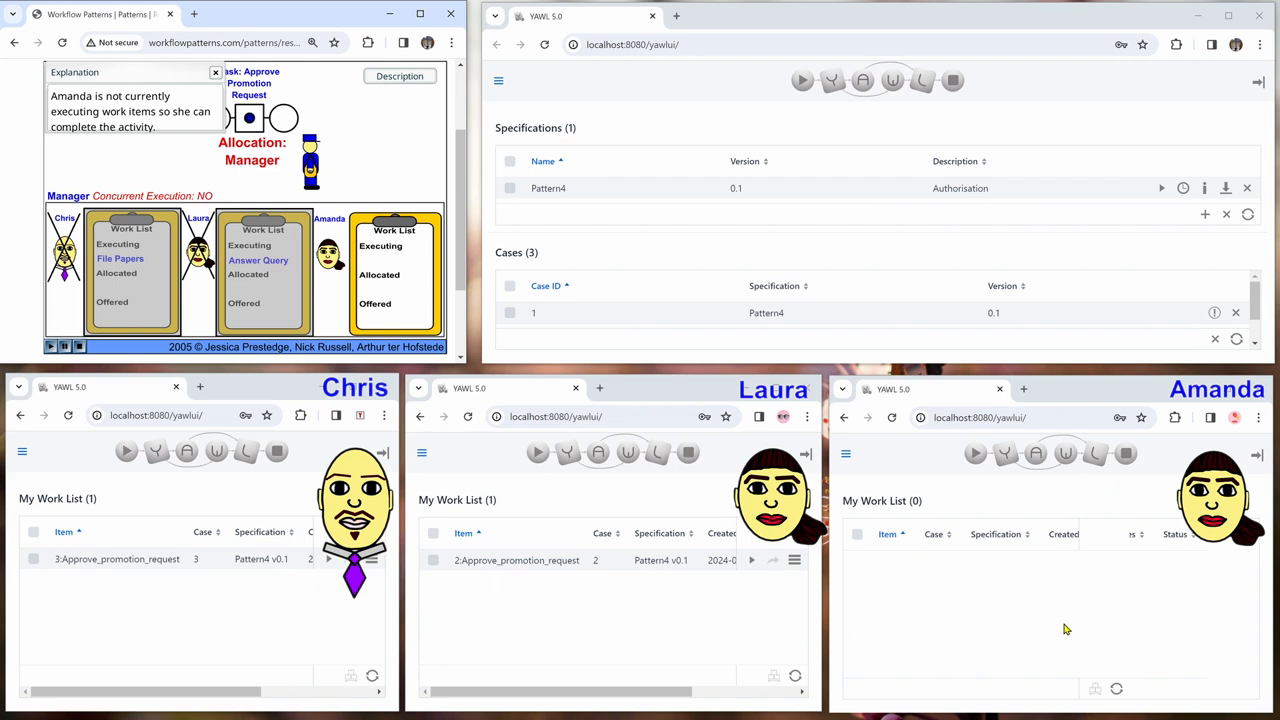
mouse_move(690, 212)
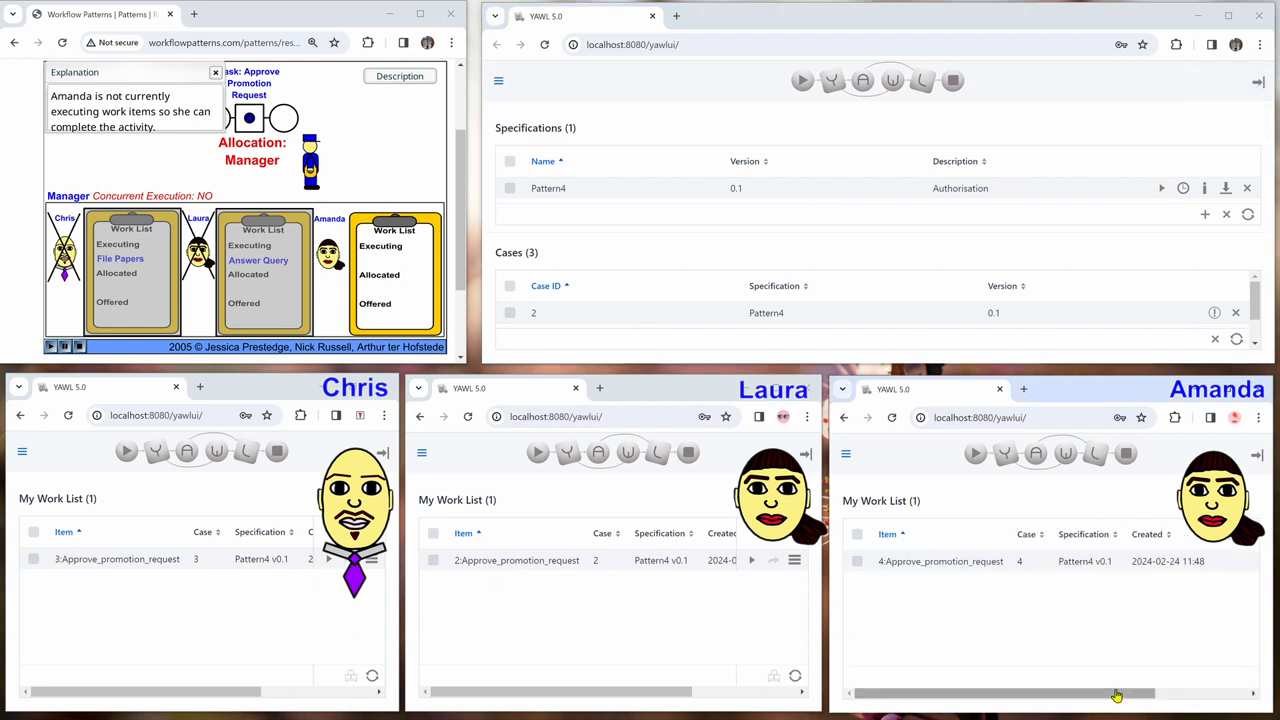
mouse_move(1106, 664)
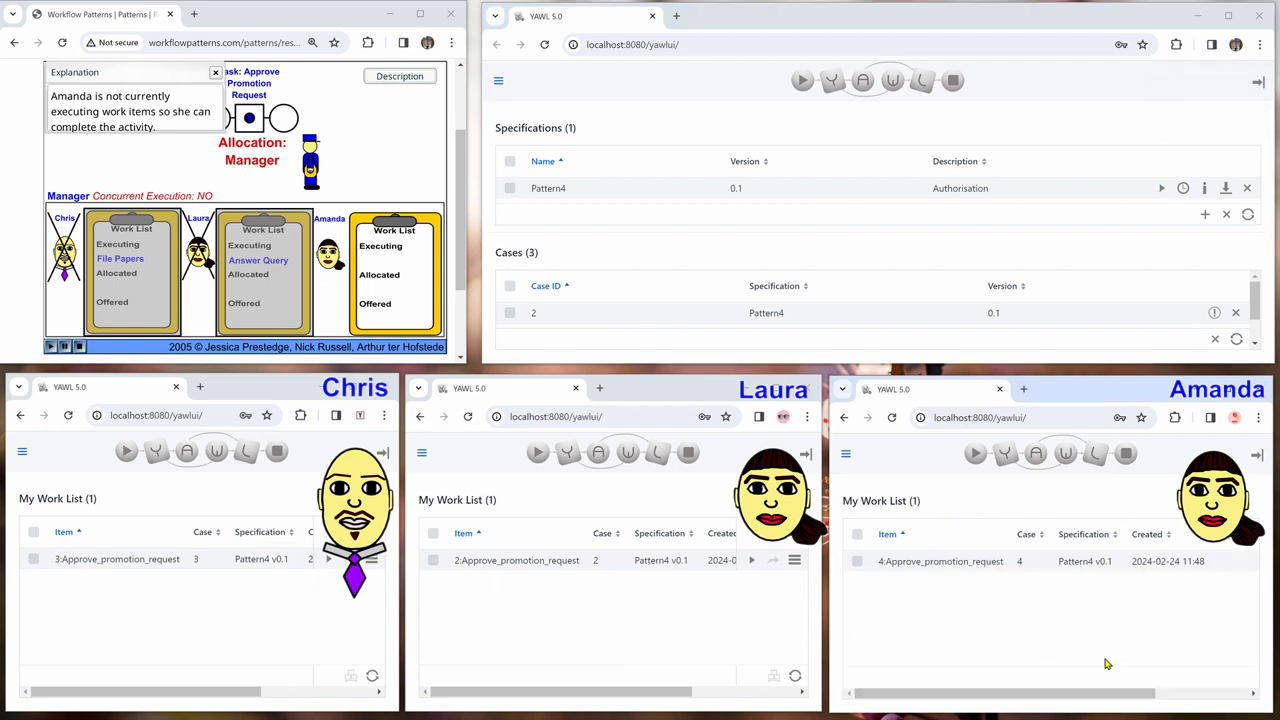
mouse_move(960, 590)
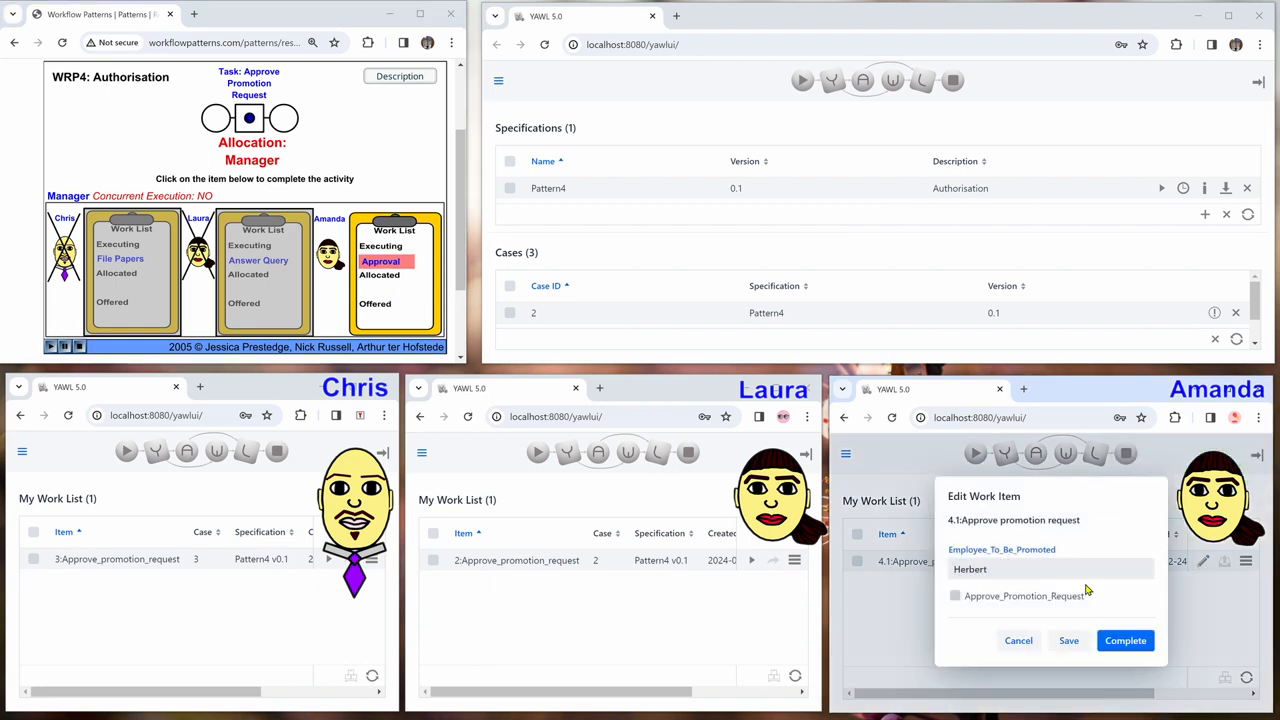
- Complete Amanda's case 4.1 Approve promotion request work item for Herbert
left_click(1126, 640)
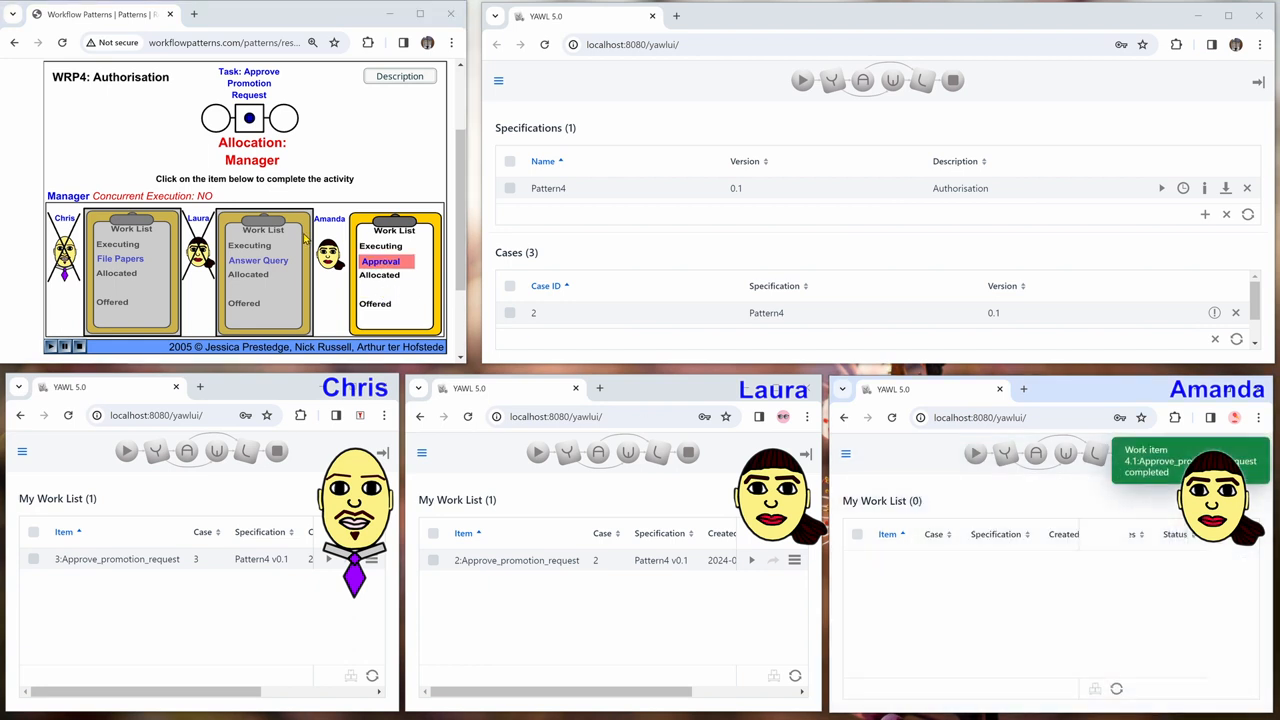